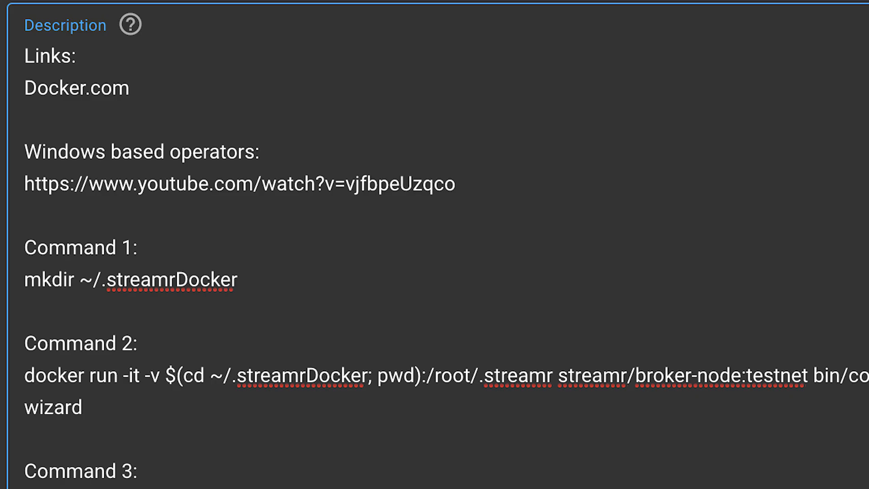
Go to the Streamr Marketplace page and browse its real-time data products
{"action": "scroll", "scroll_direction": "down", "scroll_amount": 3}
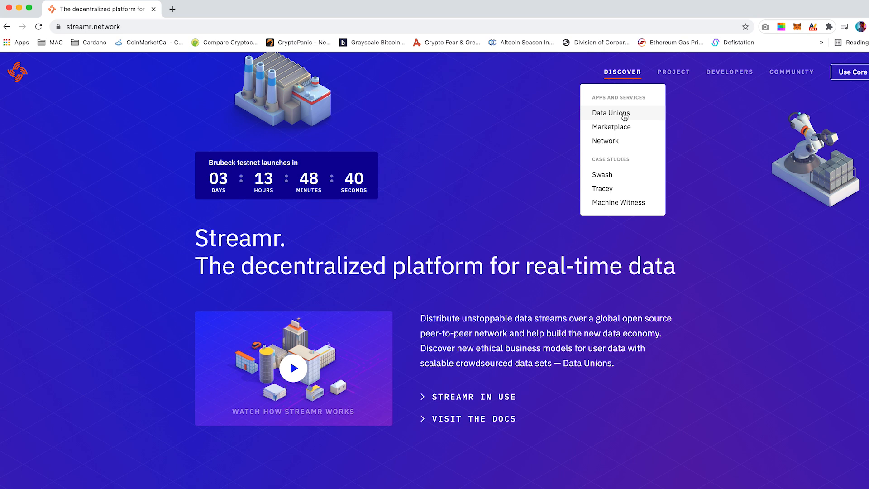
{"action": "left_click", "coordinate": [611, 126]}
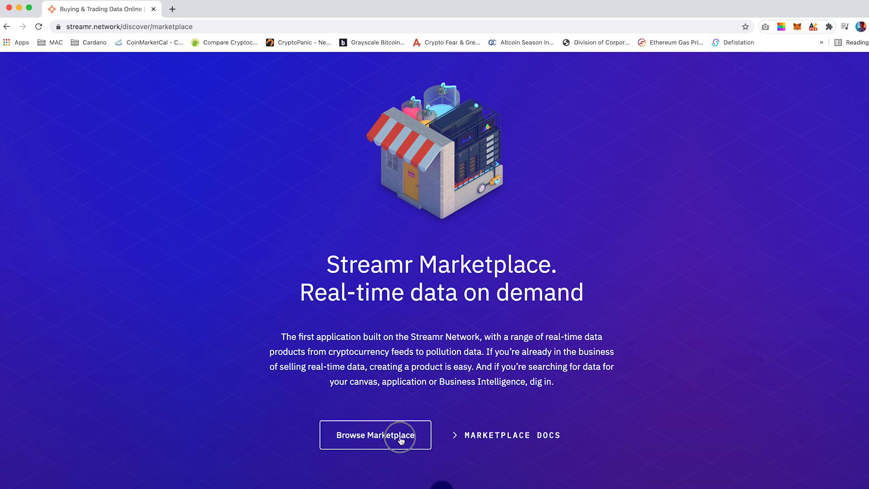
{"action": "left_click", "coordinate": [375, 435]}
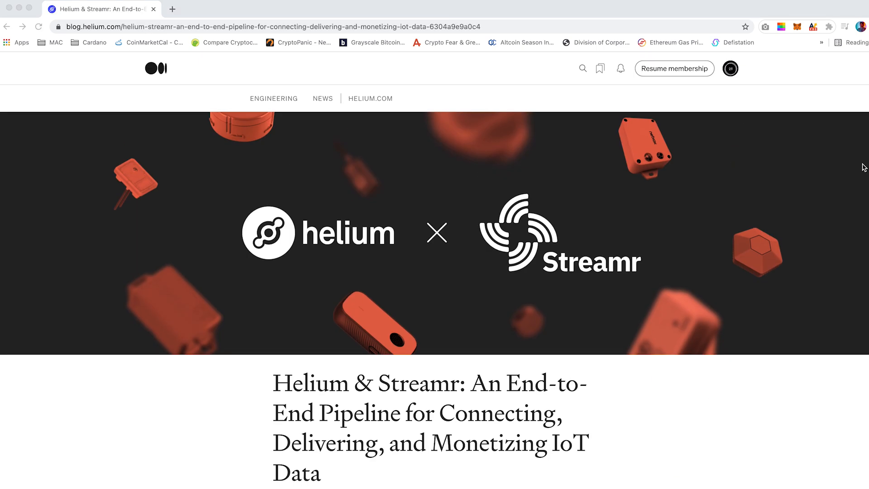
{"action": "scroll", "scroll_direction": "down", "scroll_amount": 3}
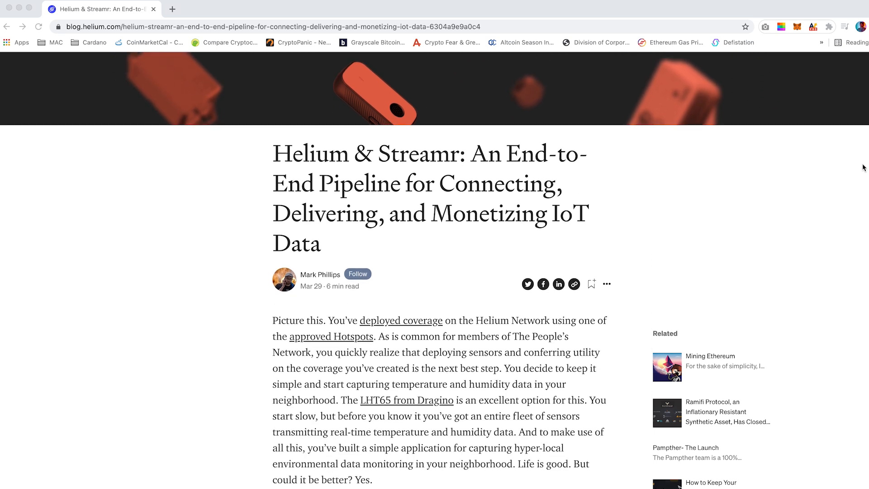
{"action": "scroll", "scroll_direction": "down", "scroll_amount": 3}
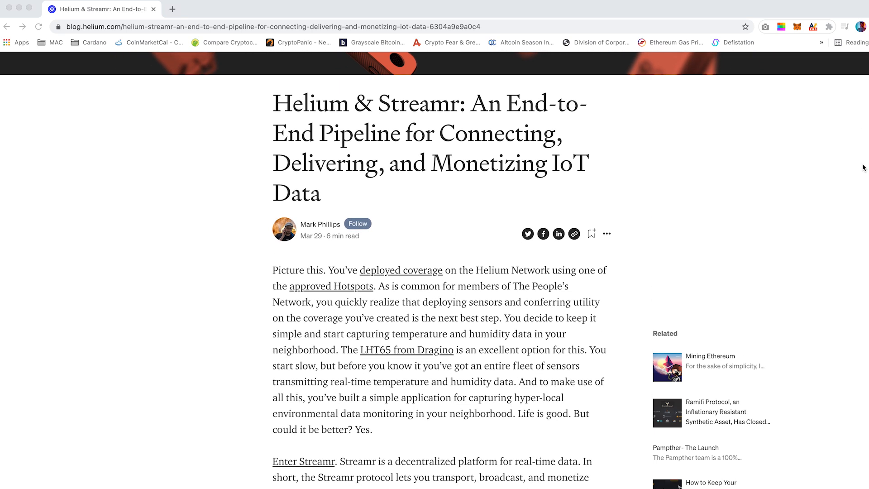
{"action": "scroll", "scroll_direction": "down", "scroll_amount": 3}
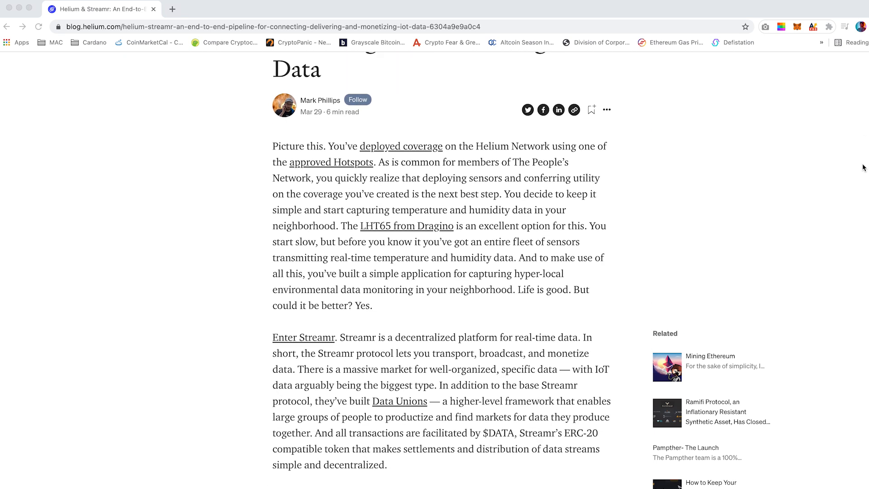
{"action": "scroll", "scroll_direction": "down", "scroll_amount": 3}
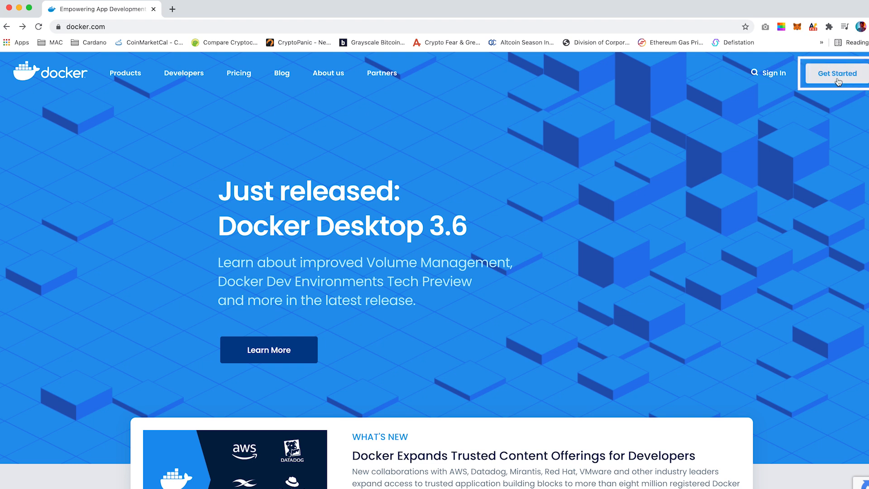
Download Docker Desktop for Intel Macs, drag it into Applications, and search for Terminal
{"action": "left_click", "coordinate": [836, 73]}
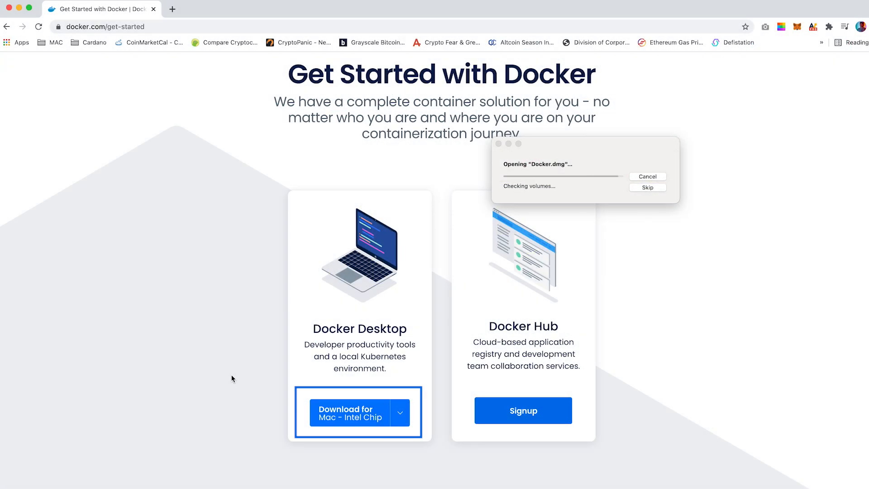
{"action": "left_click_drag", "start_coordinate": [217, 74], "coordinate": [423, 77]}
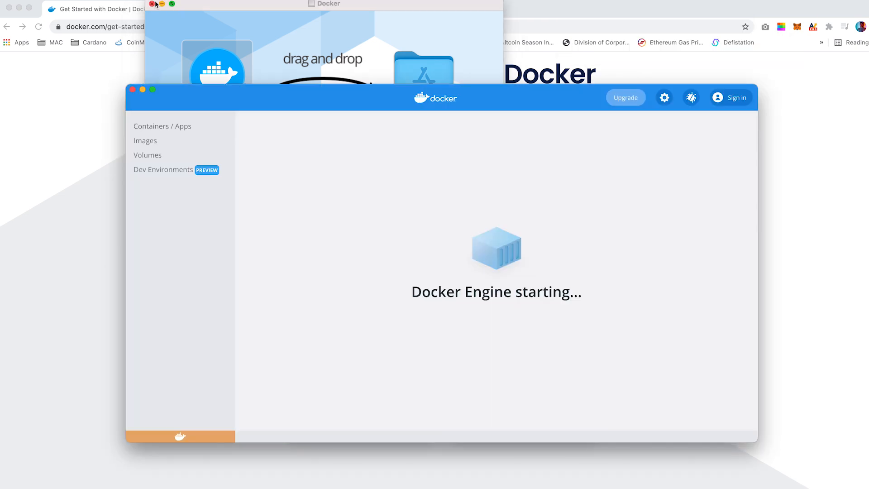
{"action": "type", "text": "terminal"}
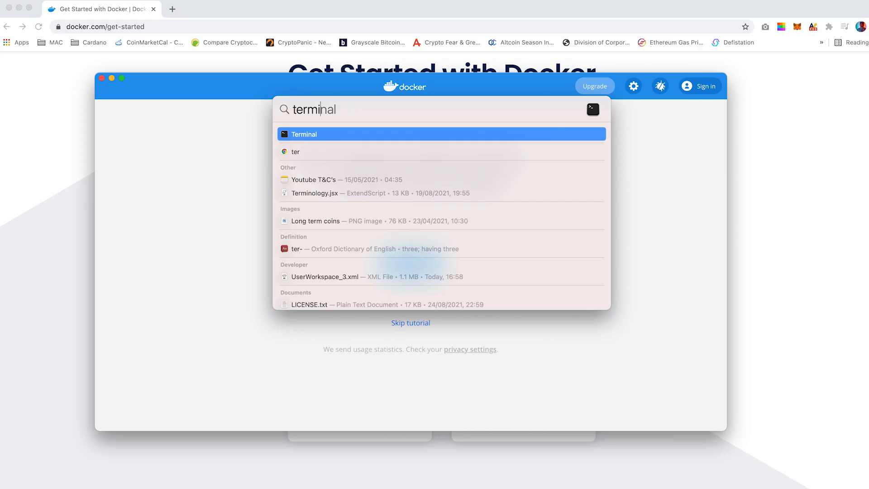
Launch Terminal and generate a new Ethereum private key in the broker config wizard
{"action": "left_click", "coordinate": [304, 134]}
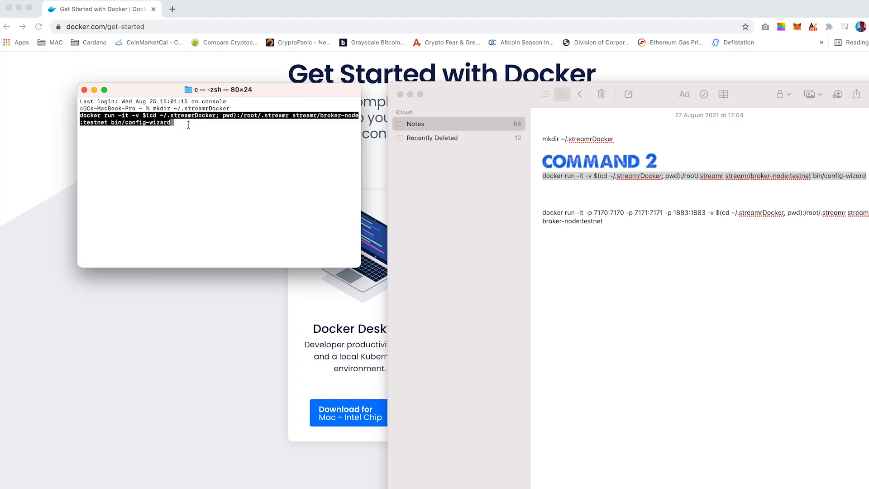
{"action": "mouse_move", "coordinate": [418, 358]}
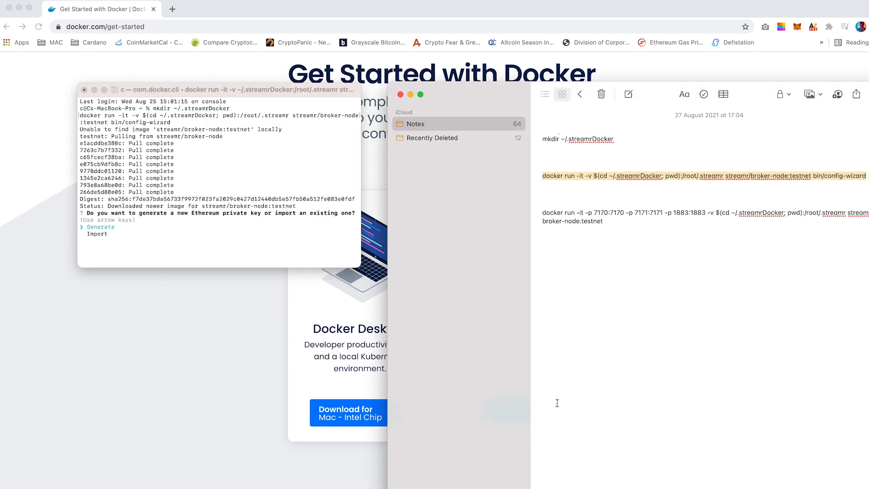
{"action": "mouse_move", "coordinate": [234, 266]}
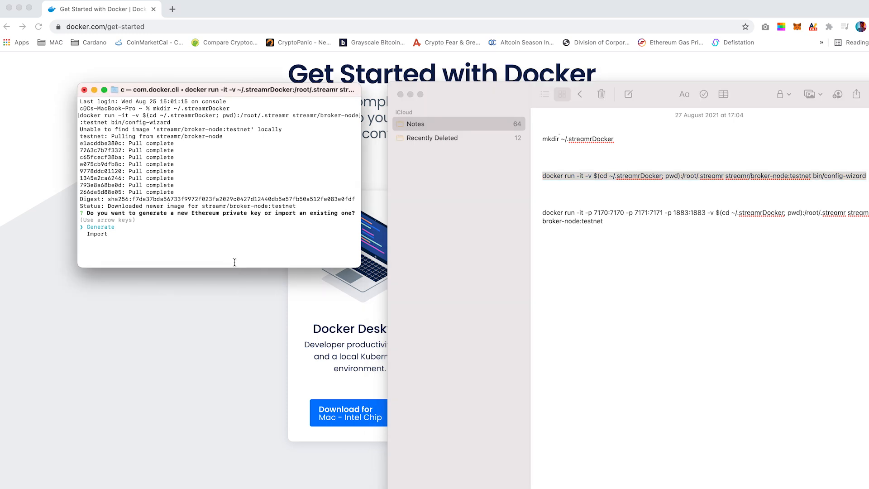
{"action": "key", "text": "enter"}
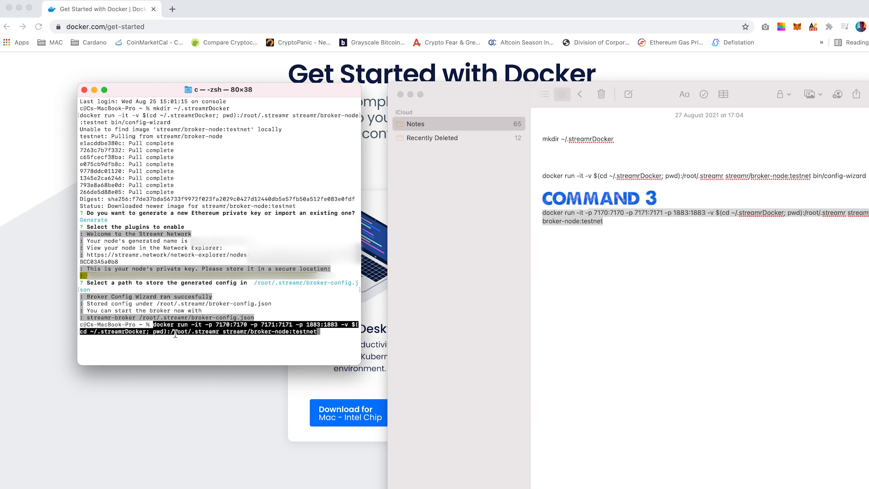
Run the broker-node:testnet container publishing ports 7170, 7171 and 1883
{"action": "key", "text": "enter"}
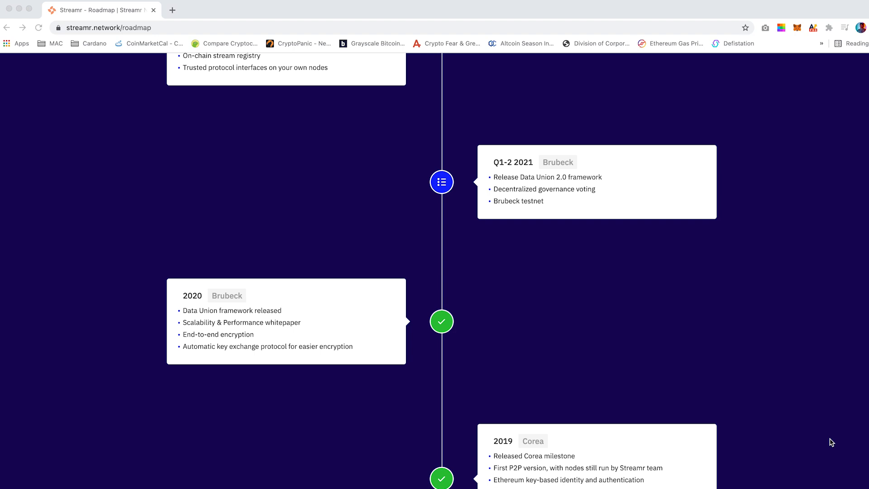
{"action": "mouse_move", "coordinate": [834, 262]}
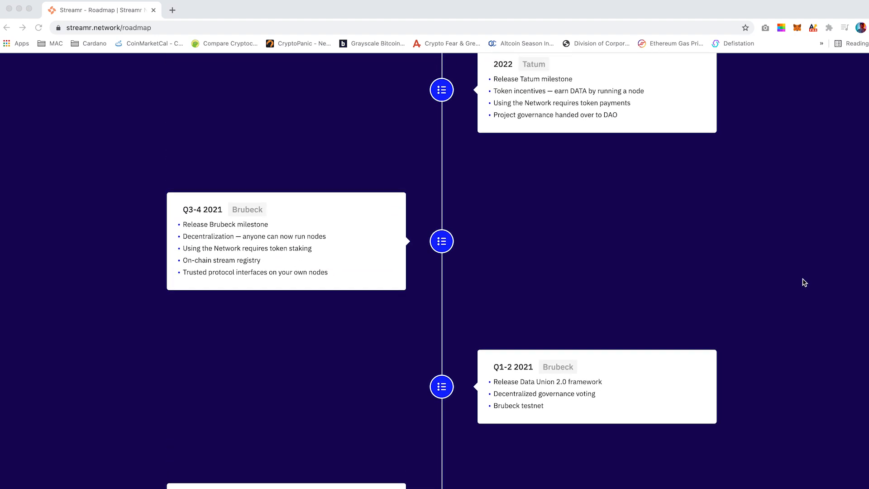
Scroll through the Streamr roadmap and the Discord testnet-general channel discussions
{"action": "scroll", "scroll_direction": "down", "scroll_amount": 3}
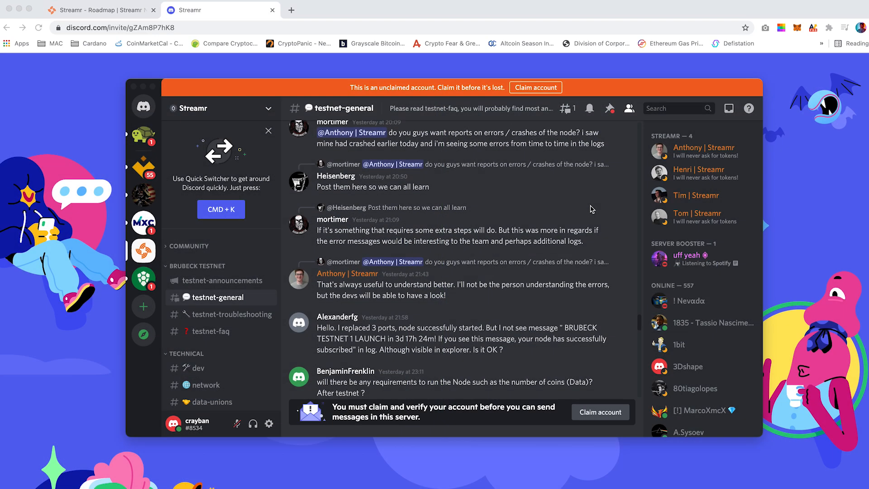
{"action": "scroll", "scroll_direction": "down", "scroll_amount": 3}
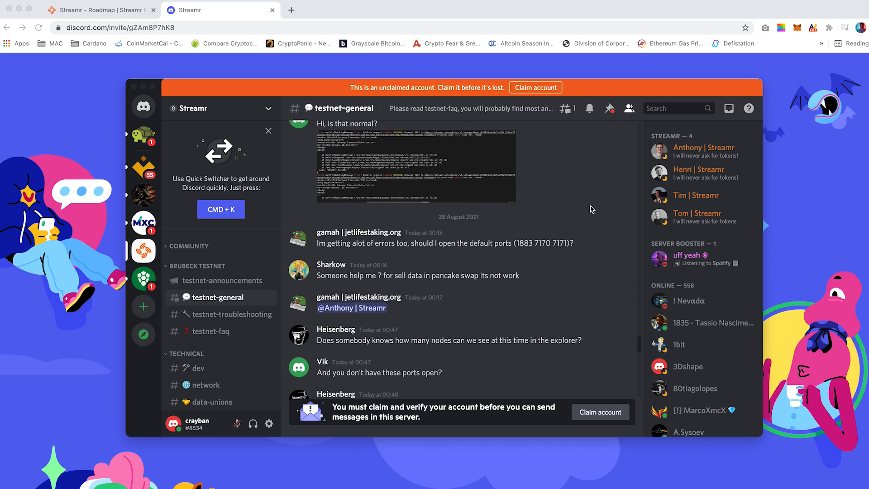
{"action": "scroll", "scroll_direction": "down", "scroll_amount": 3}
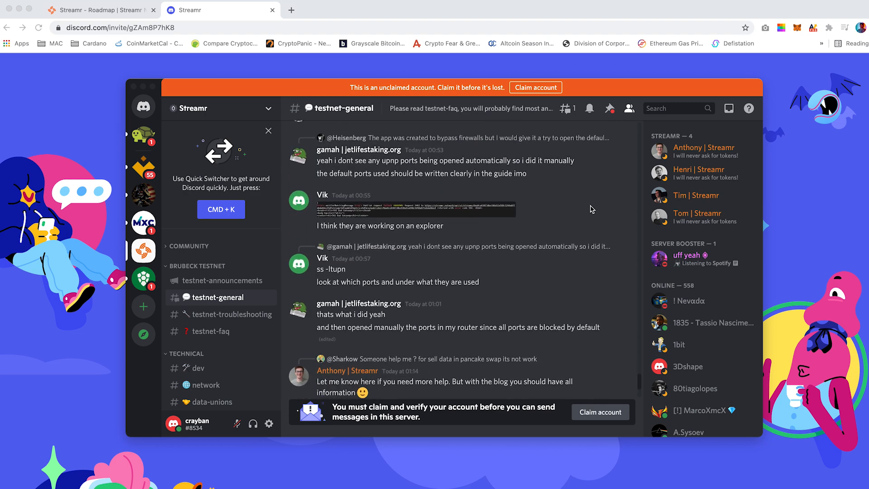